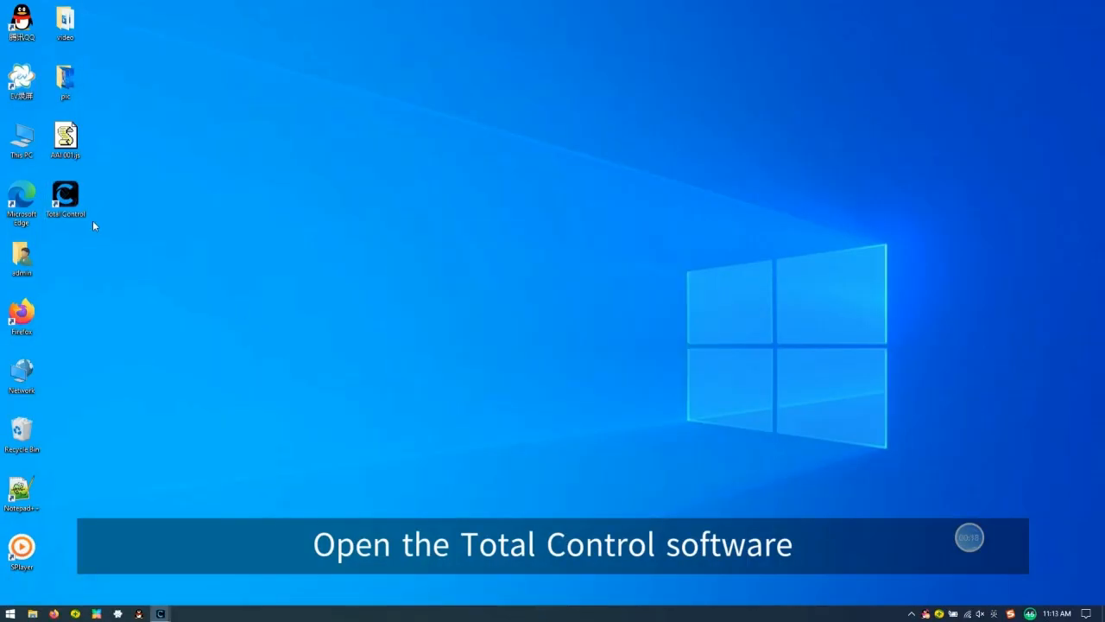
Launch Total Control from its desktop shortcut so the connect-new-device window appears.
double_click(66, 194)
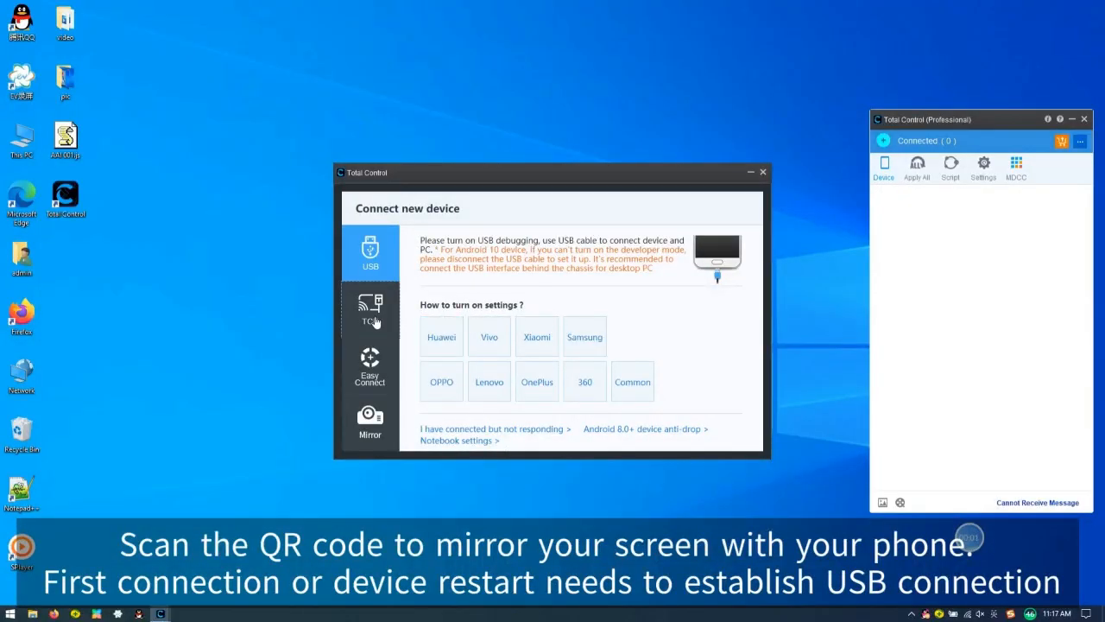
Switch the connection mode to TCP to show the Wi-Fi QR code.
click(370, 309)
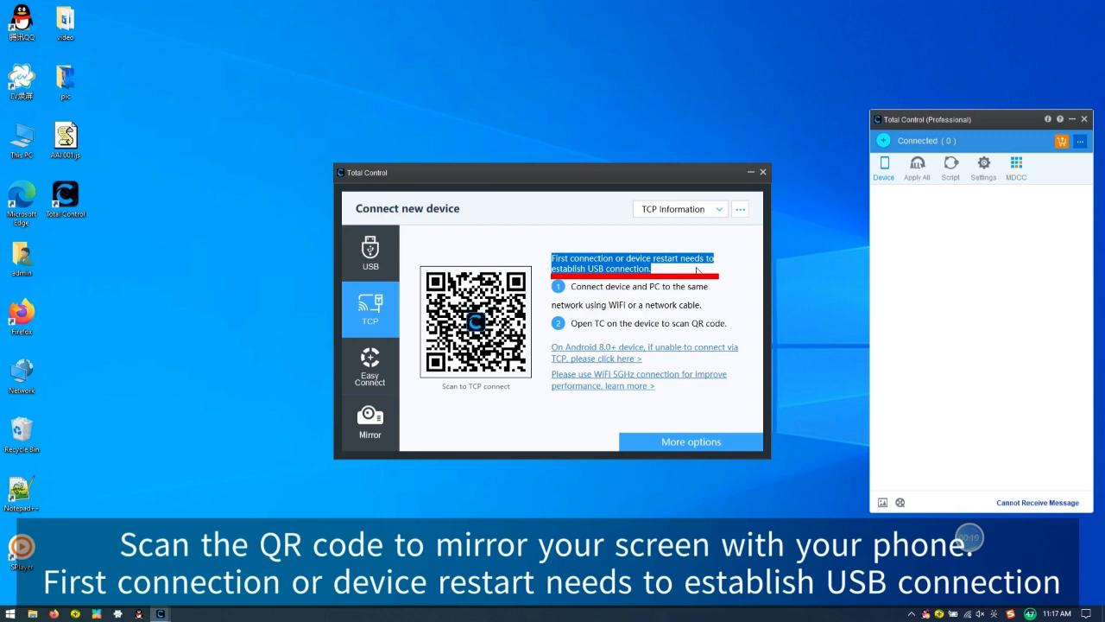
mouse_move(741, 272)
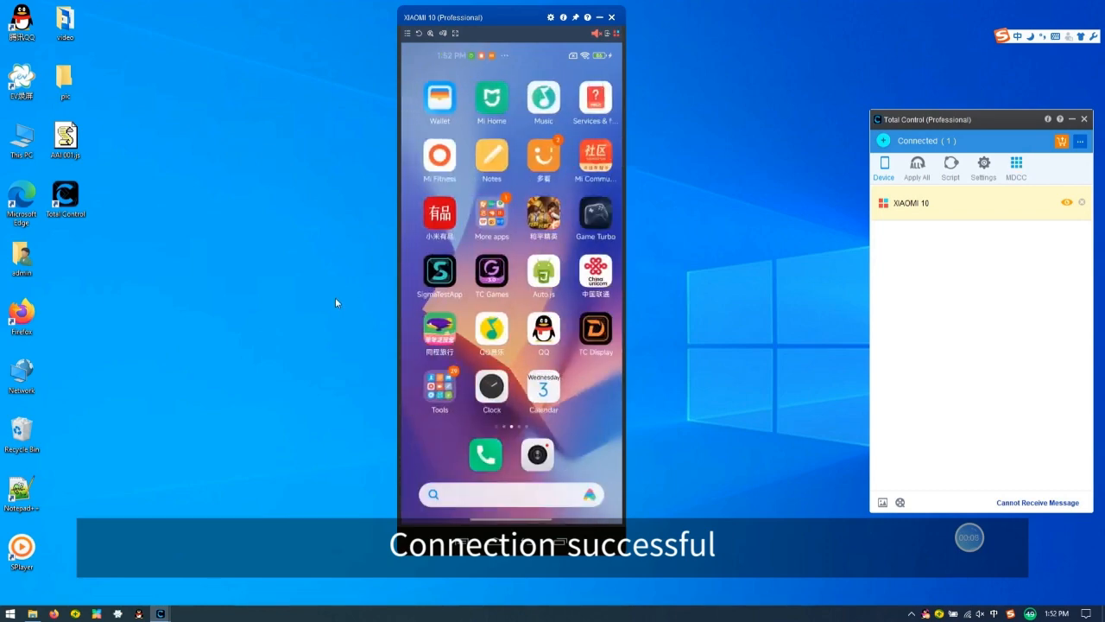
Start the Clock app on the mirrored Xiaomi phone screen.
click(491, 387)
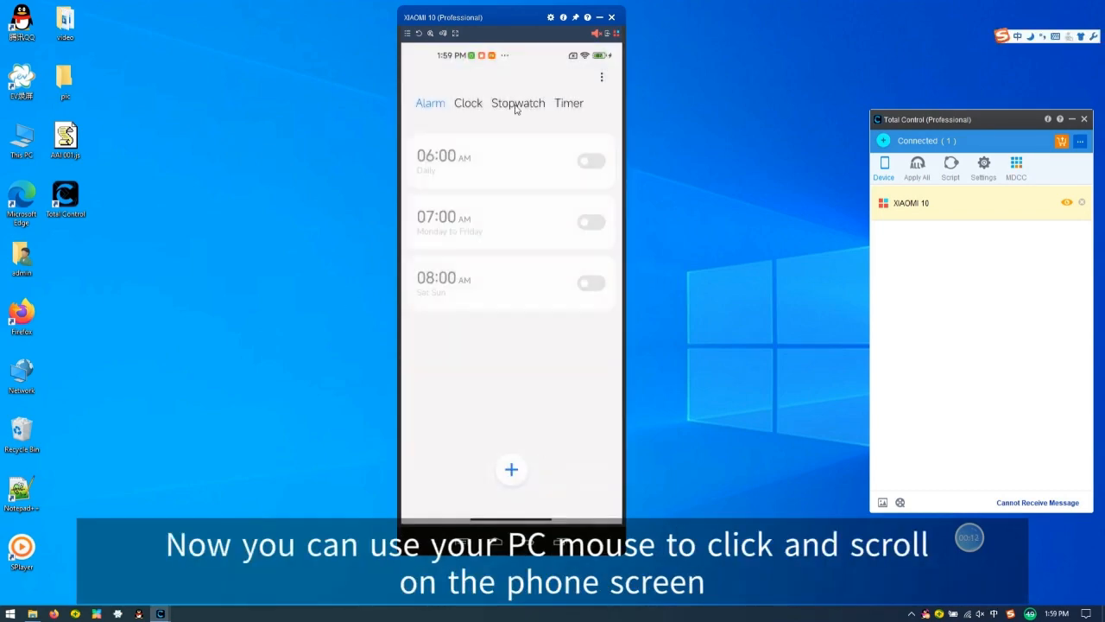